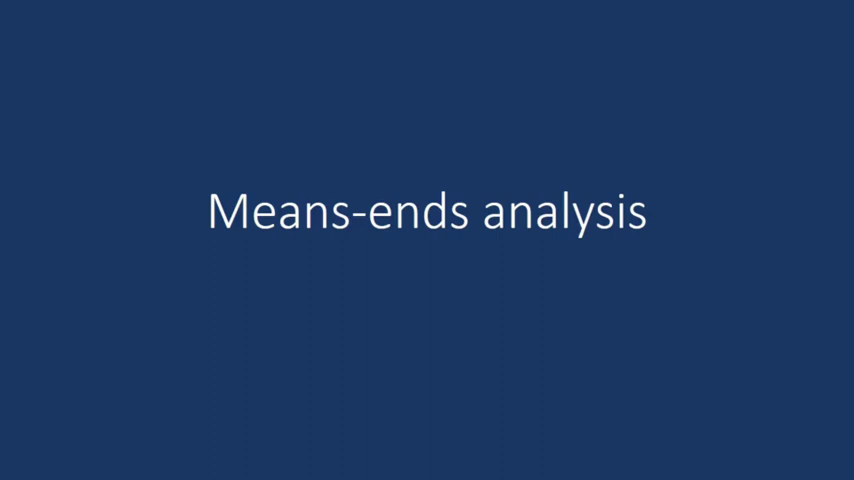
{"action": "key", "text": "Right"}
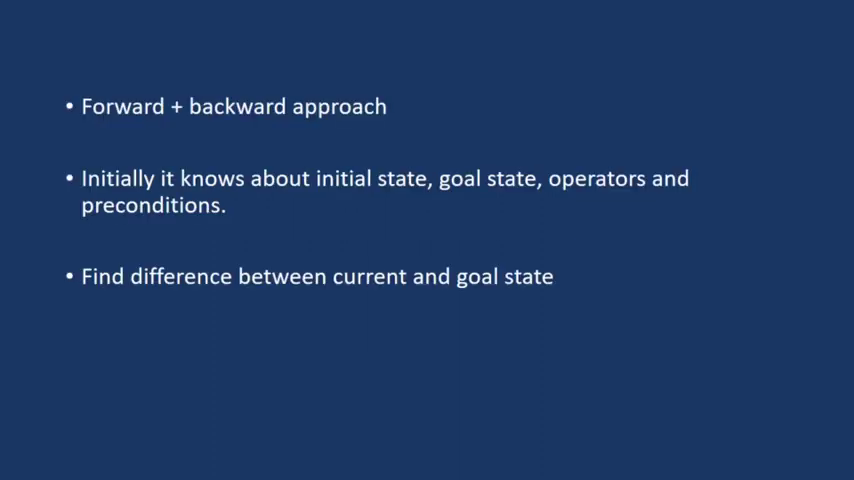